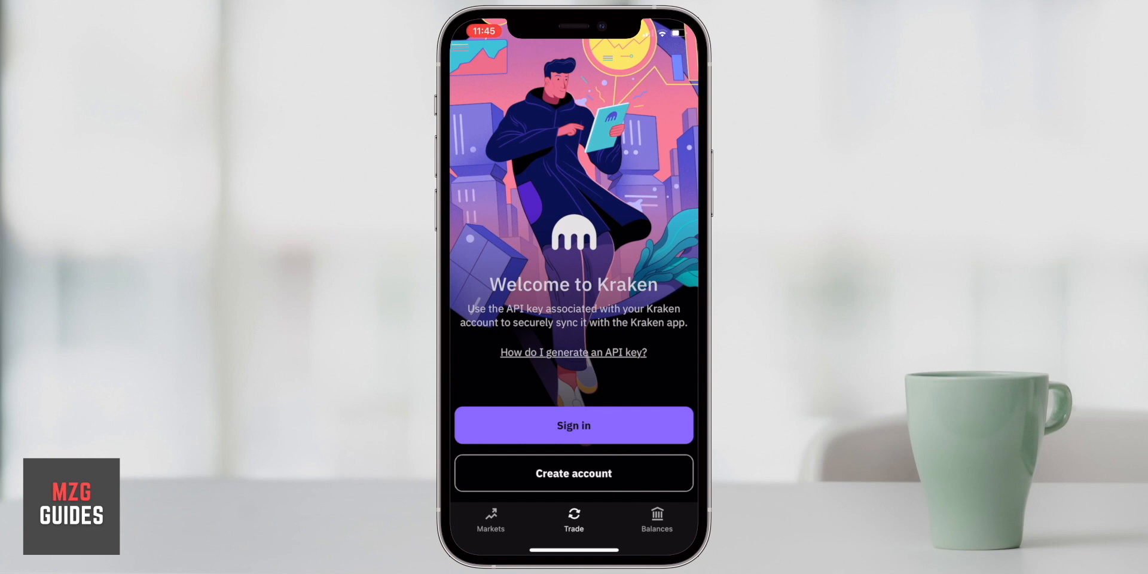
# Step: Dismiss the Kraken Pro welcome screen and return to the Kraken Pro app
pyautogui.click(572, 426)
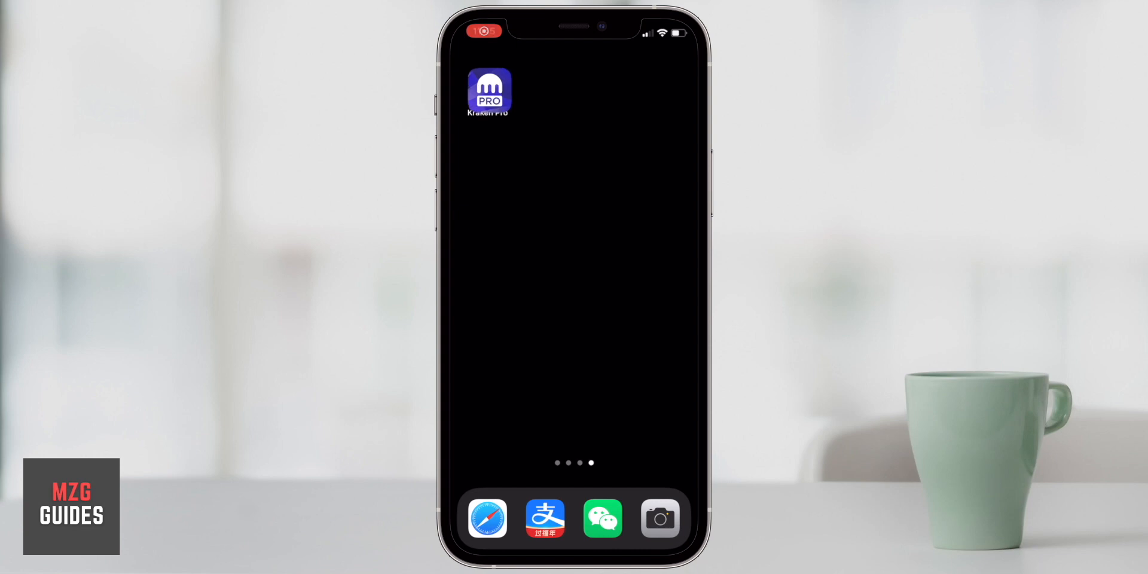
pyautogui.click(488, 91)
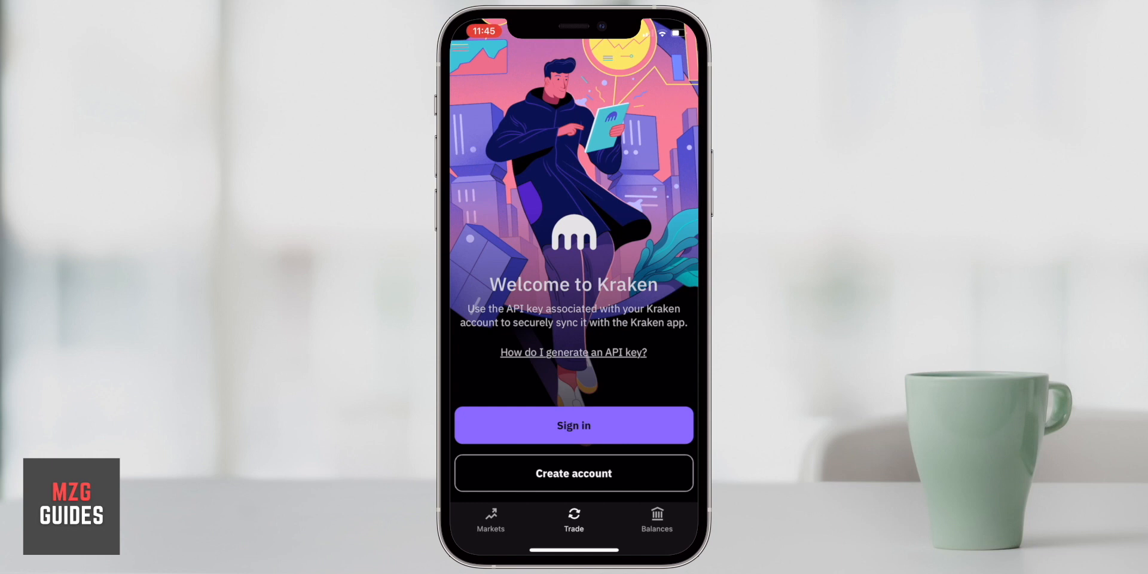
pyautogui.click(572, 424)
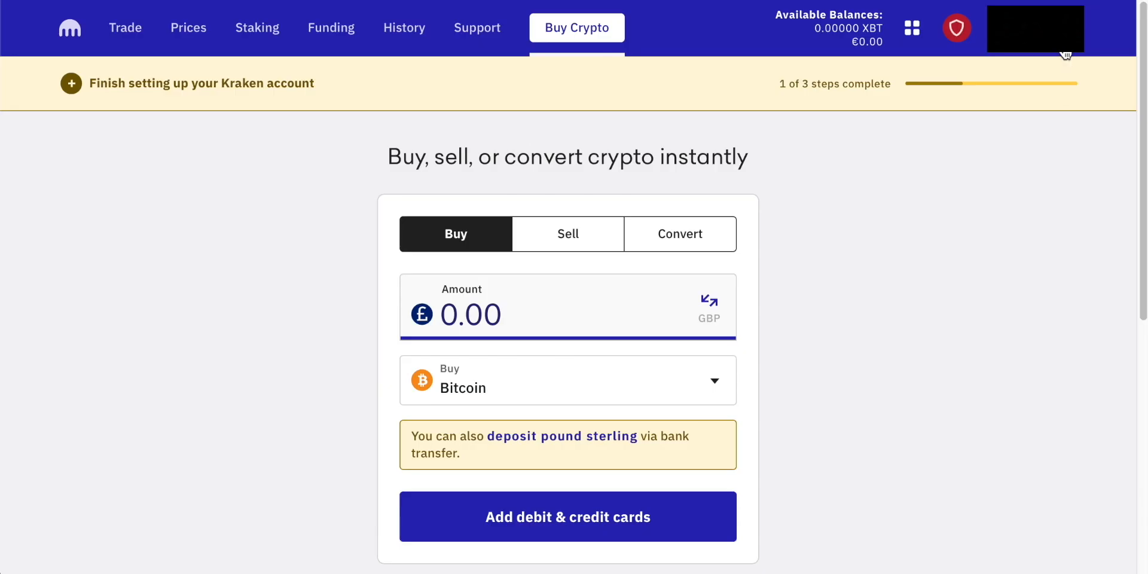
# Step: Go to API key management from the account menu, showing no keys yet
pyautogui.click(1035, 27)
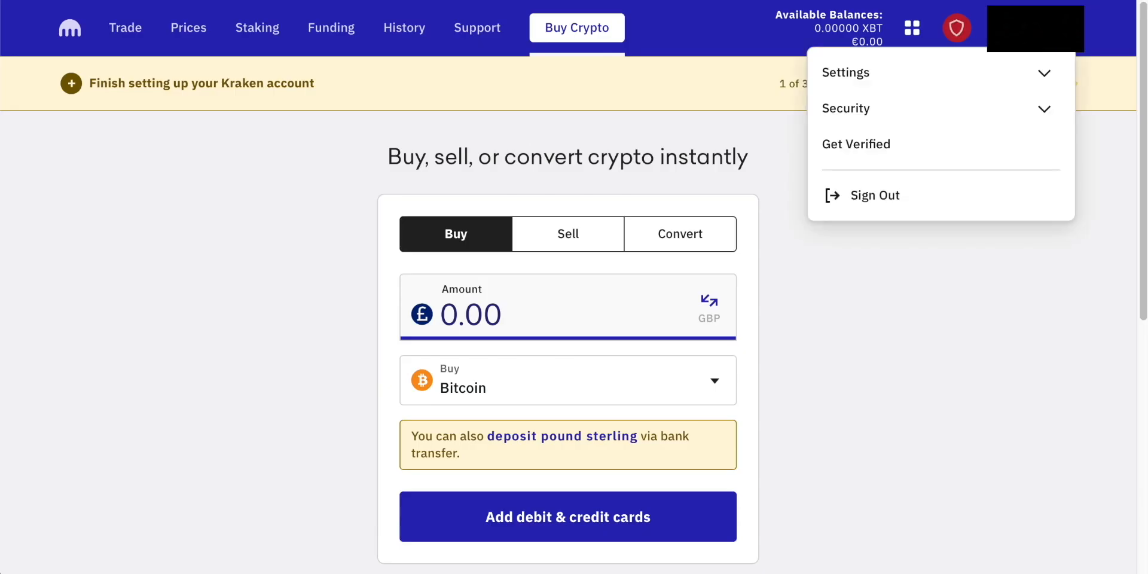
pyautogui.moveTo(919, 109)
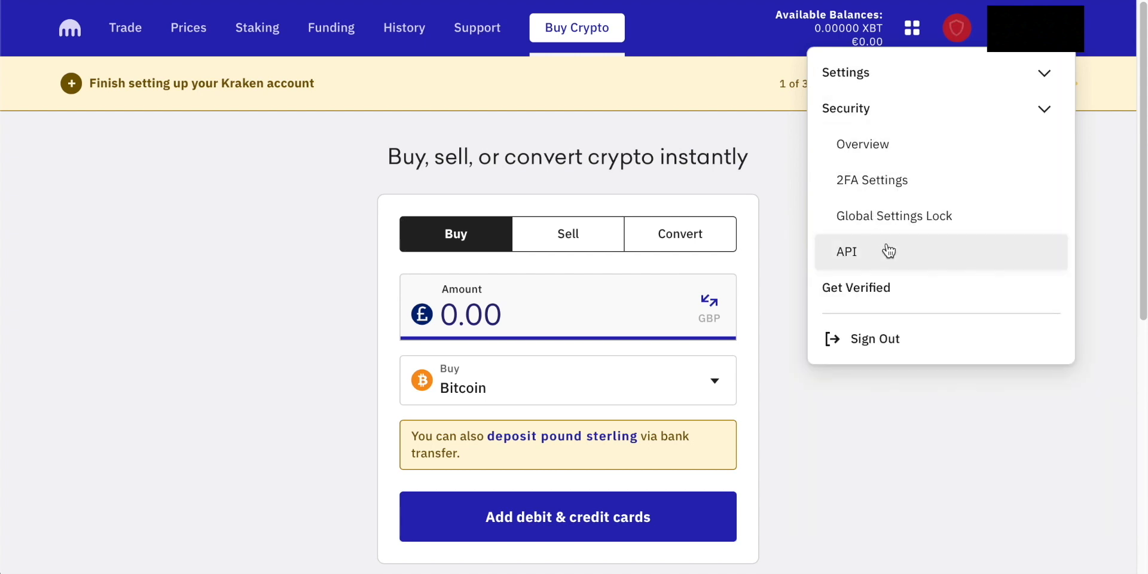
pyautogui.click(845, 251)
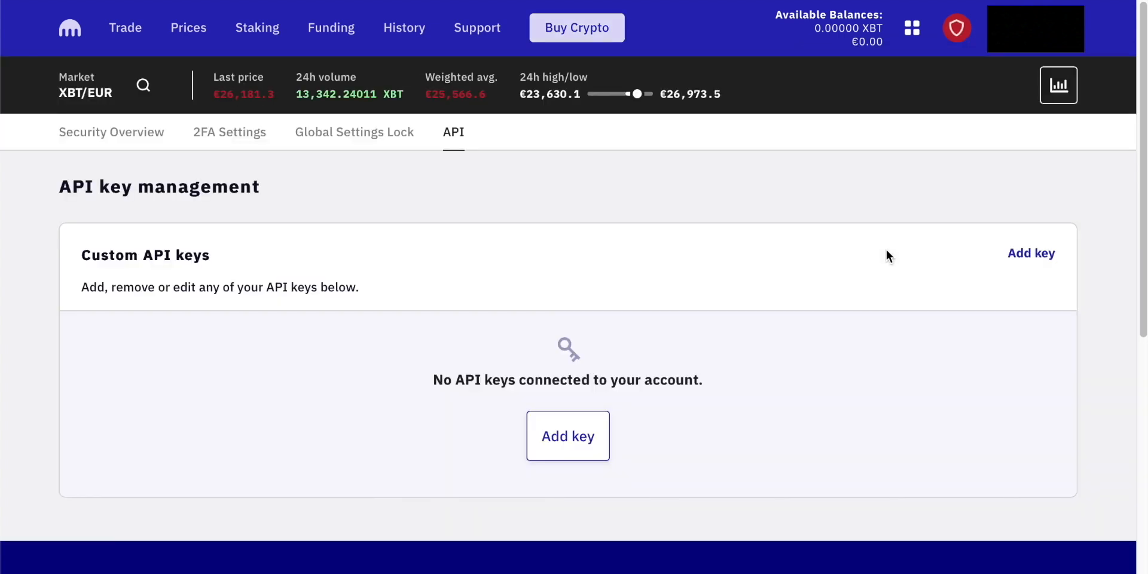
pyautogui.moveTo(567, 436)
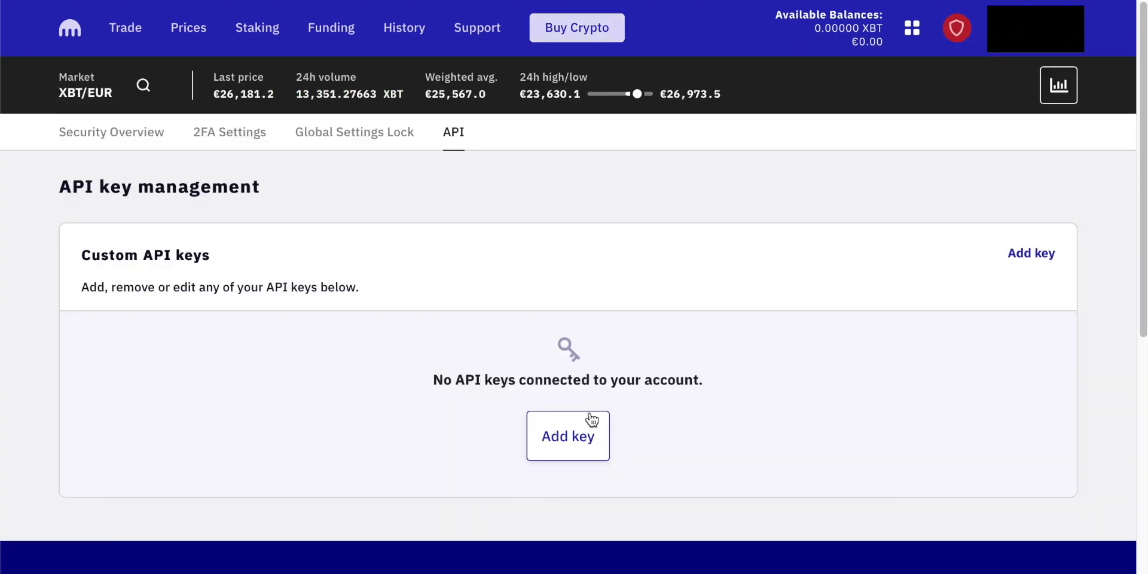
# Step: Start a new API key described as 'Kraken Pro Mobile App'
pyautogui.click(567, 435)
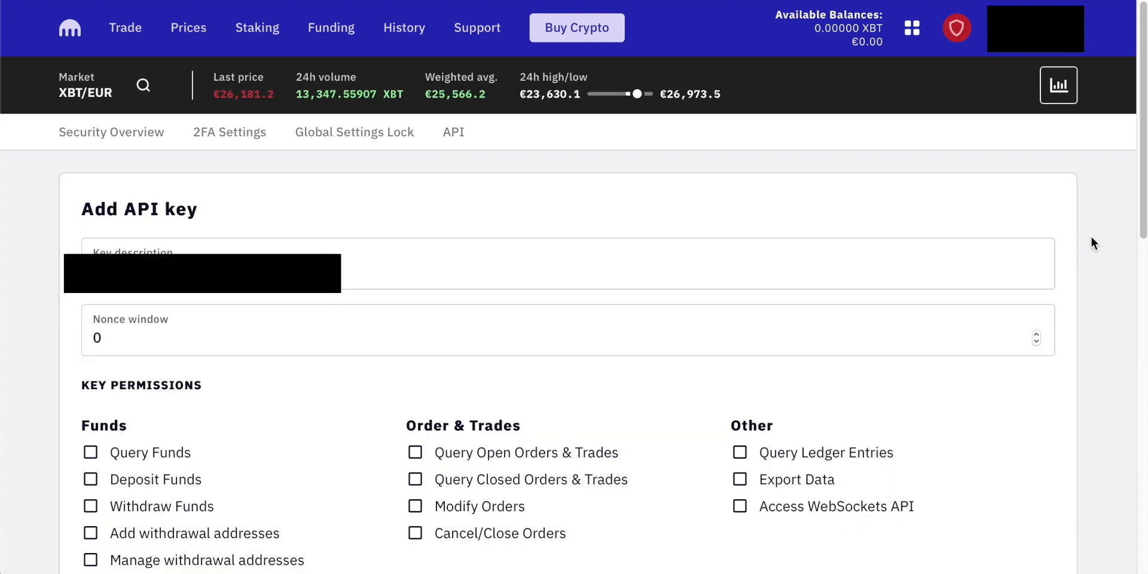
pyautogui.scroll(-3)
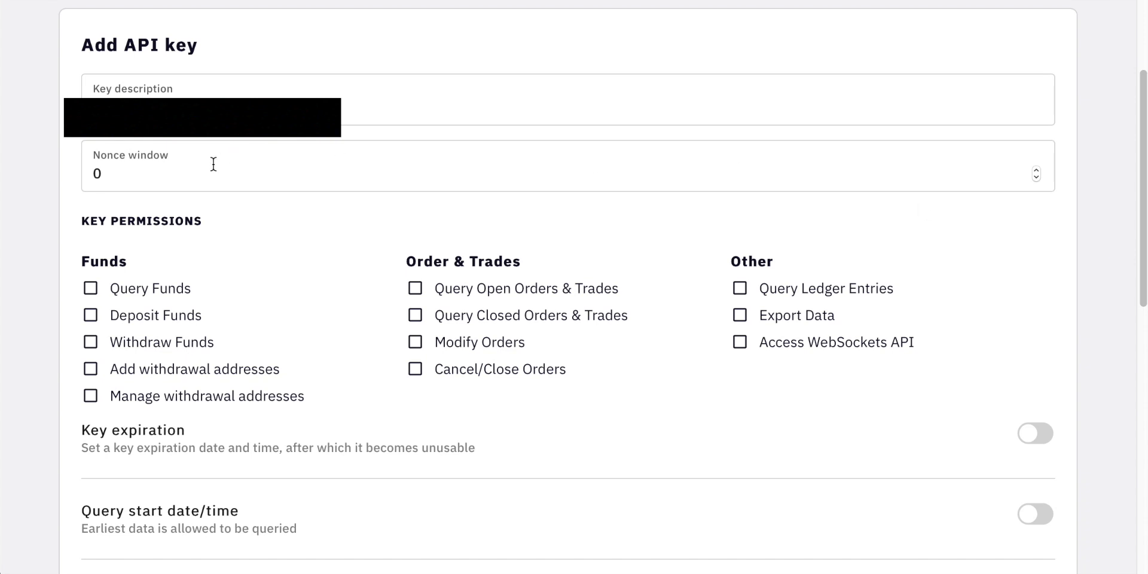
pyautogui.click(556, 100)
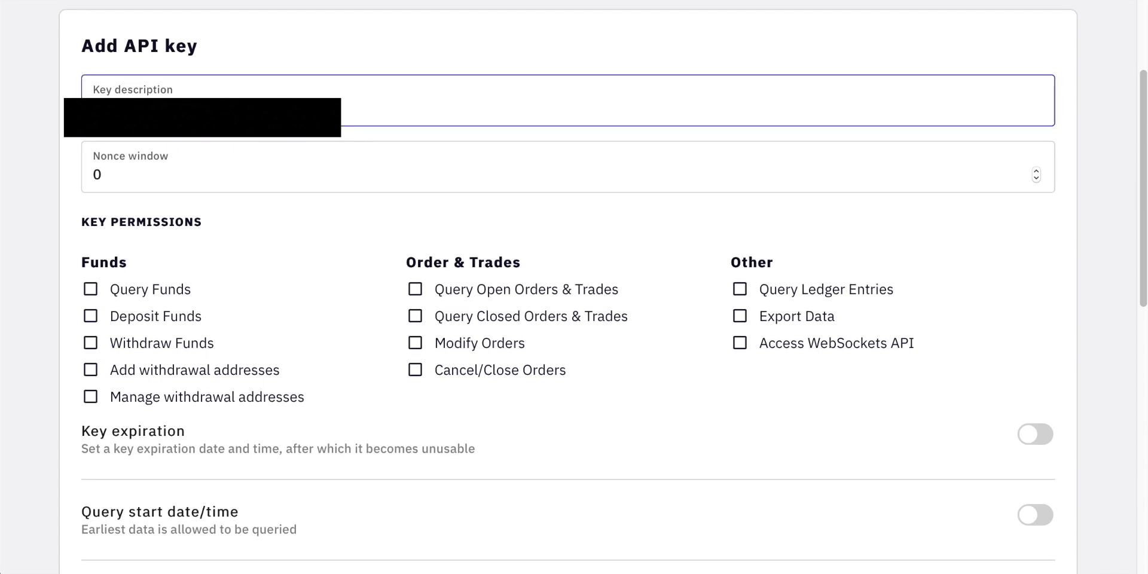
pyautogui.write('Kraken Pro Mobile App')
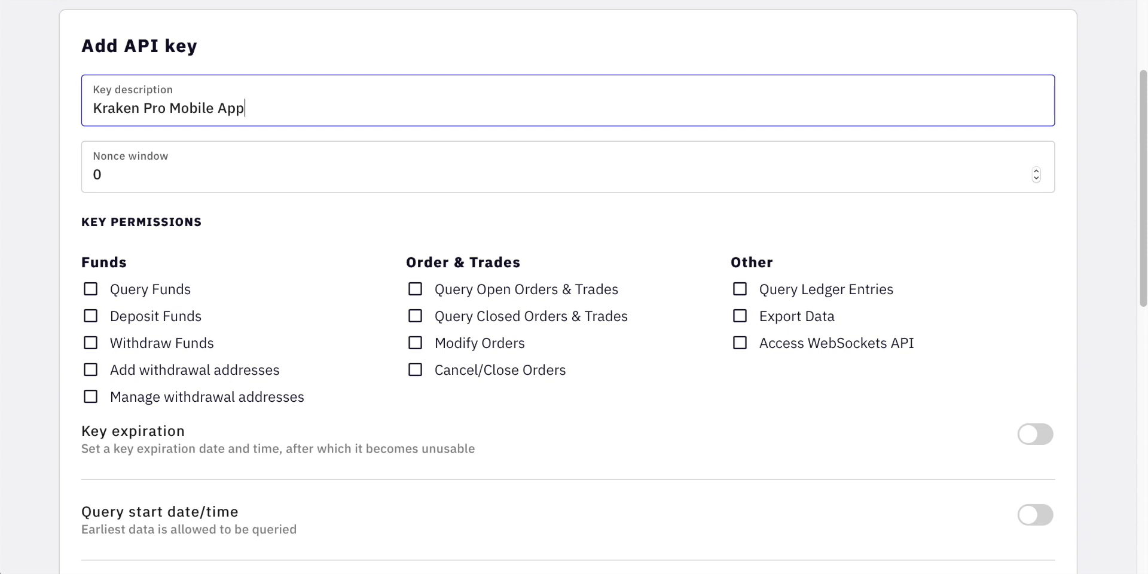
# Step: Enable Query Funds, Query Orders & Trades, Modify Orders, Cancel/Close Orders and Query Ledger Entries
pyautogui.scroll(-3)
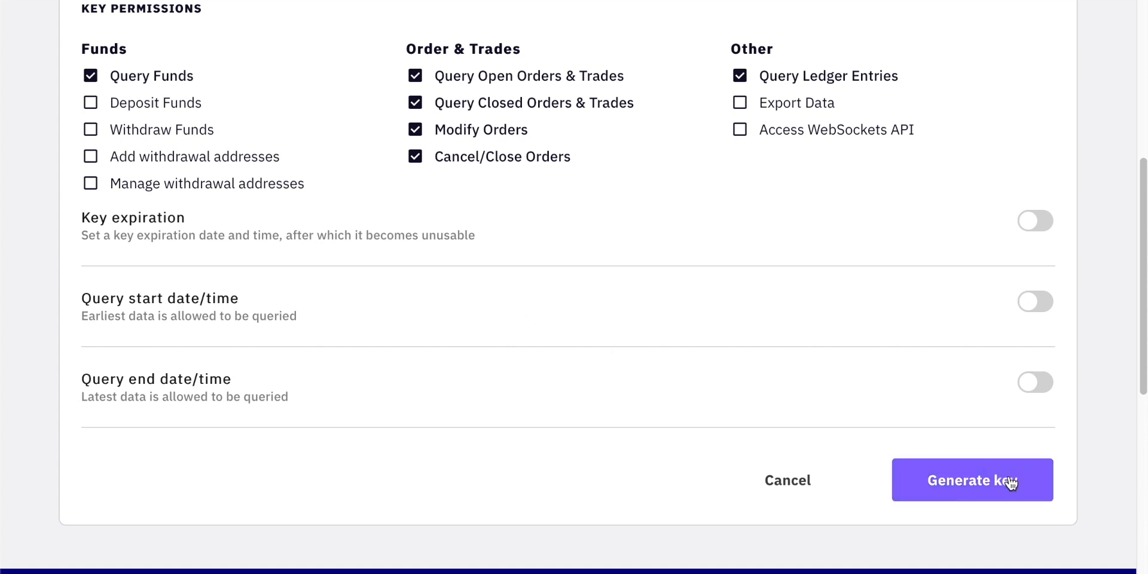
# Step: Generate the key so its API key and private key are displayed
pyautogui.click(971, 481)
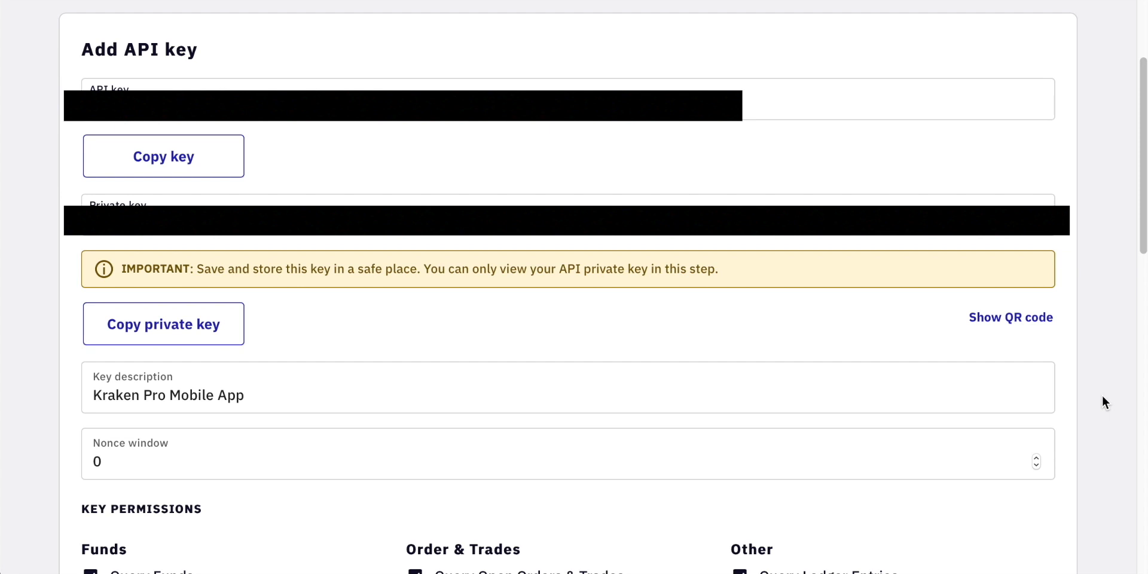
pyautogui.moveTo(1100, 400)
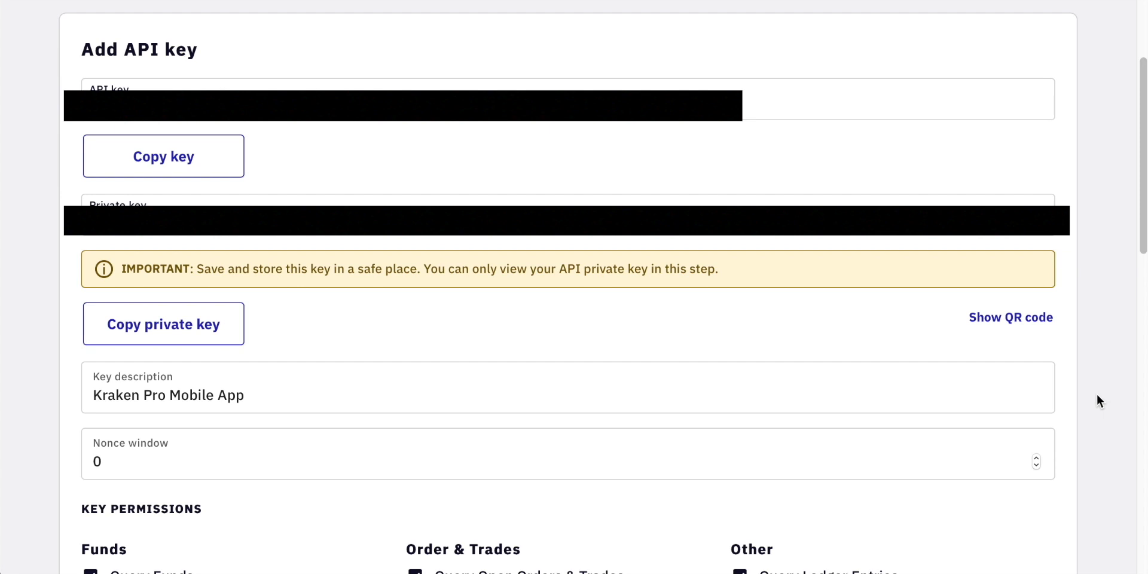
pyautogui.moveTo(1104, 402)
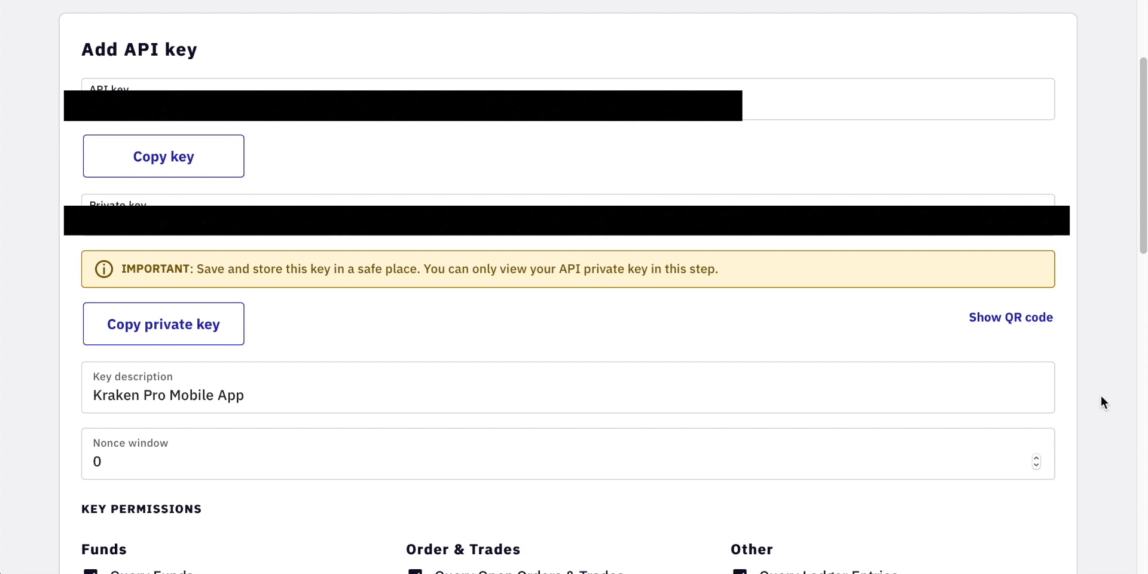
pyautogui.moveTo(1043, 323)
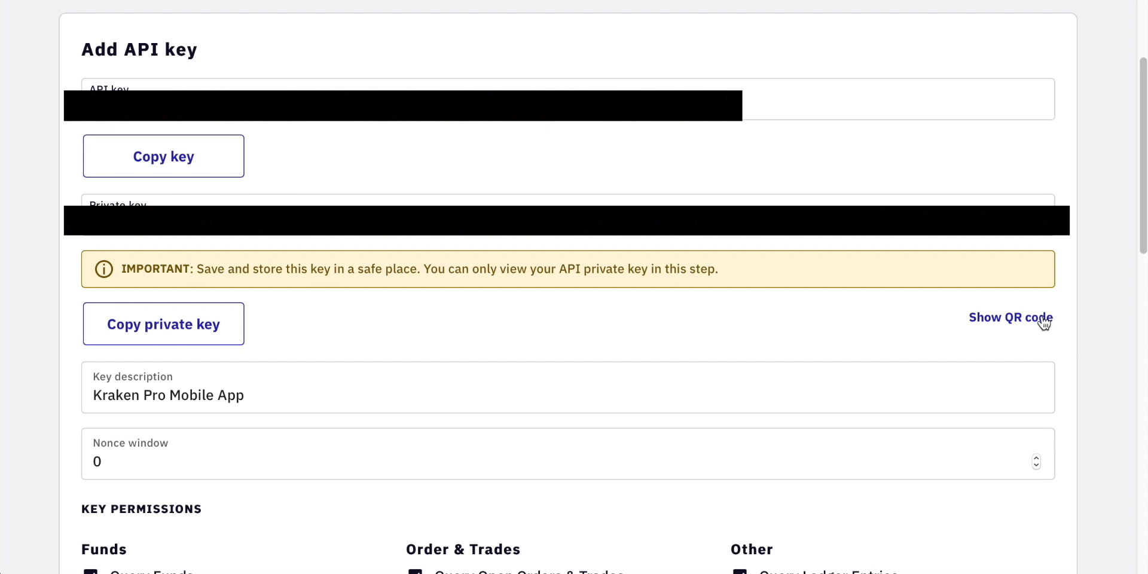
pyautogui.moveTo(1077, 321)
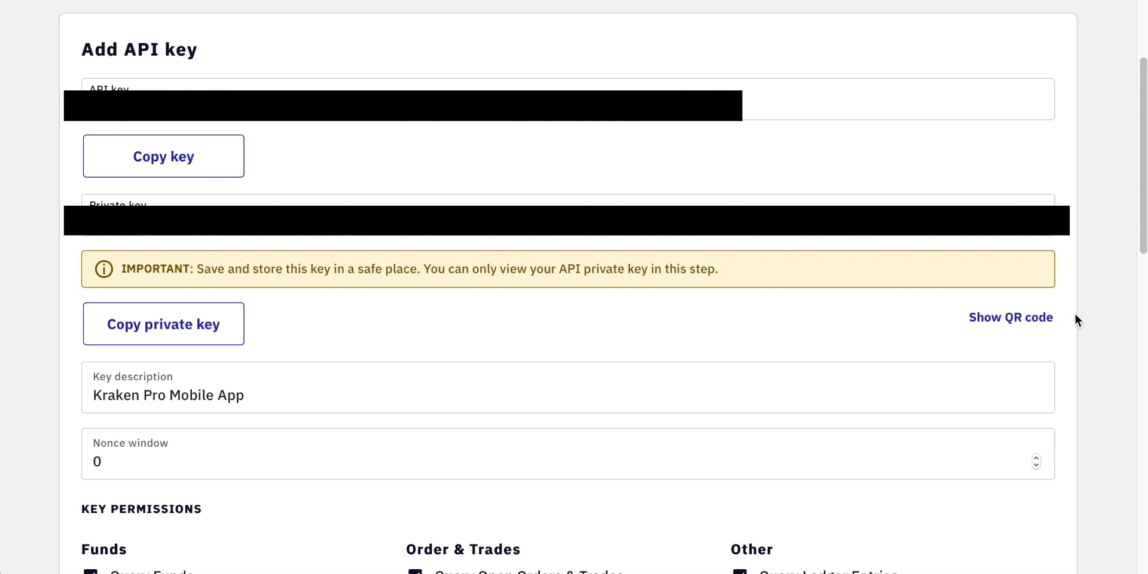
# Step: Show the new API key's QR code for the mobile app to scan
pyautogui.click(1011, 317)
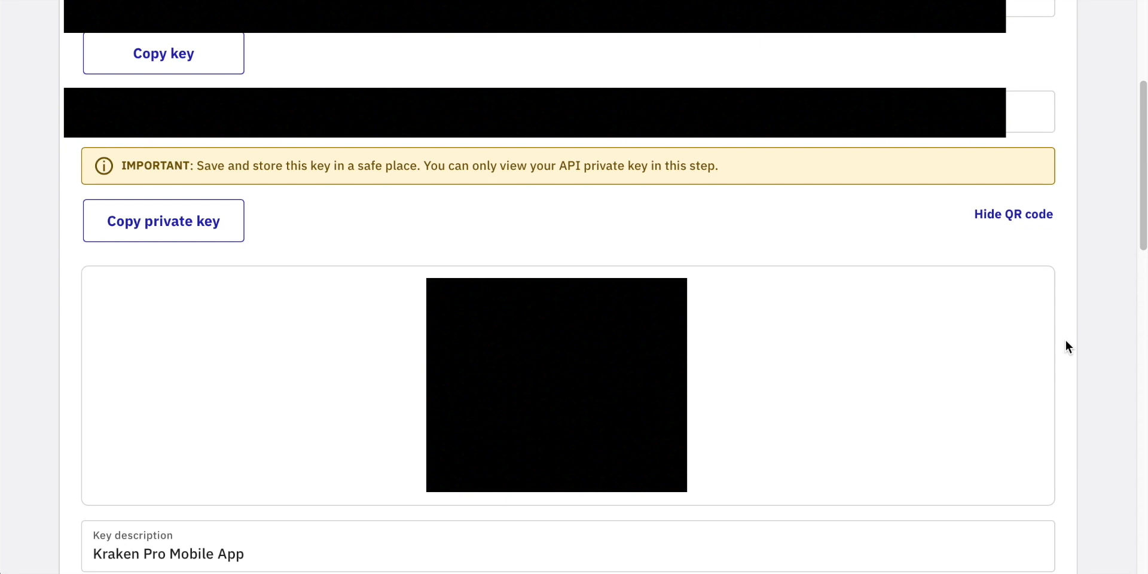
pyautogui.scroll(3)
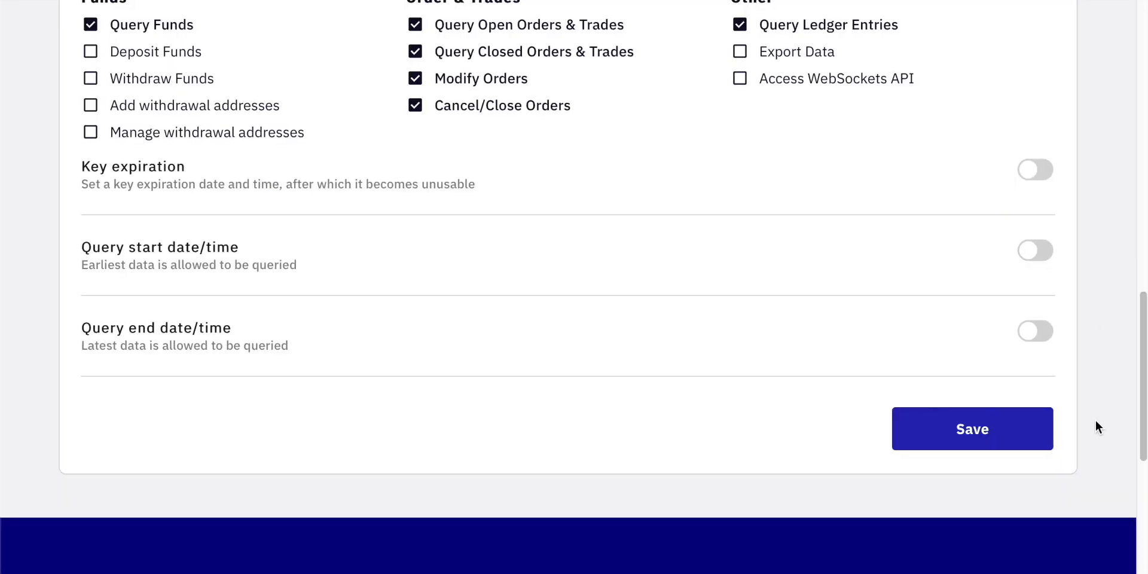
pyautogui.moveTo(1094, 430)
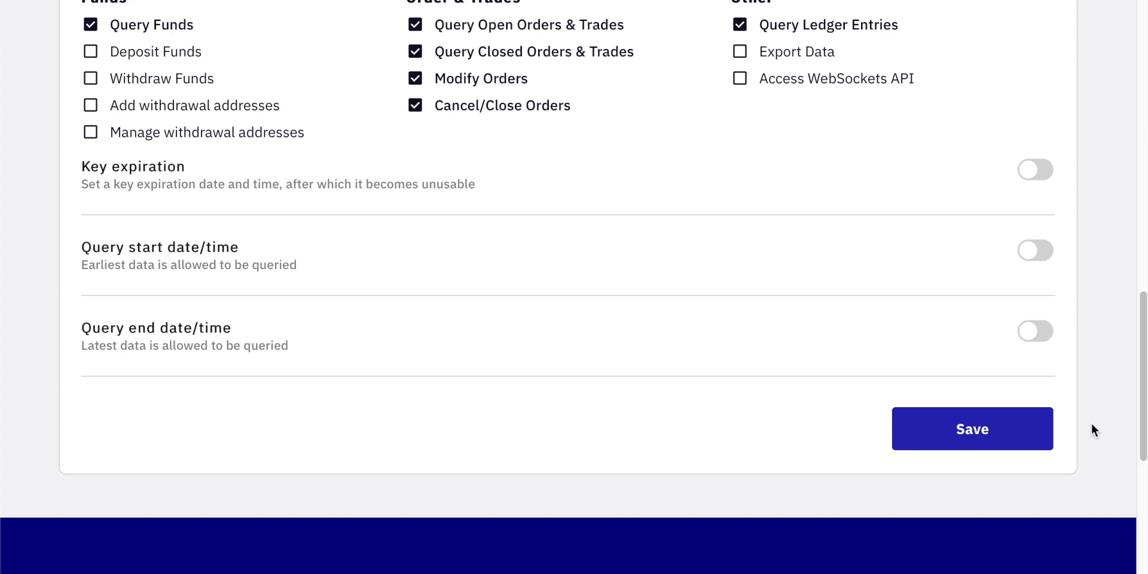
pyautogui.moveTo(1029, 430)
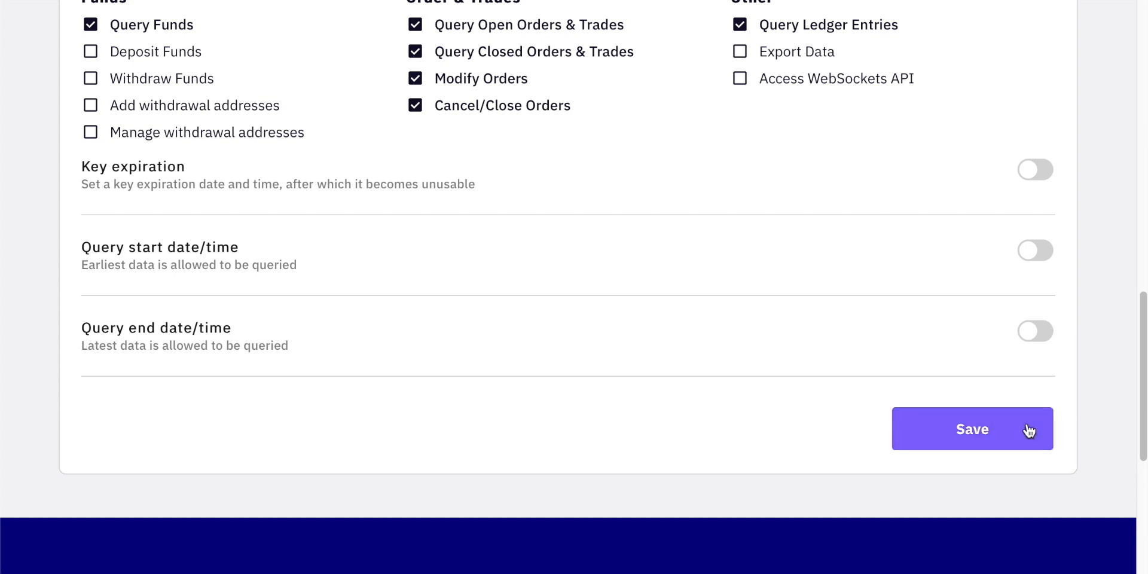